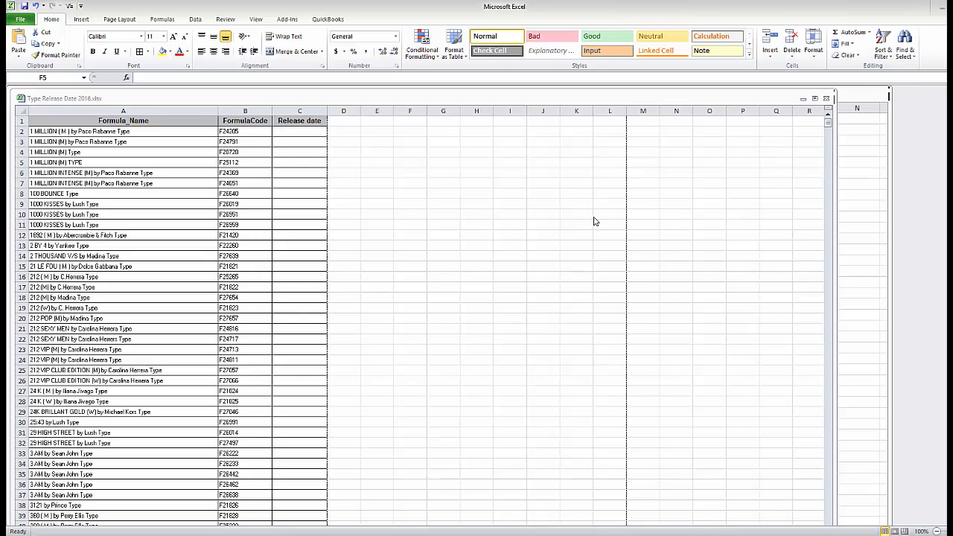
pyautogui.moveTo(301, 188)
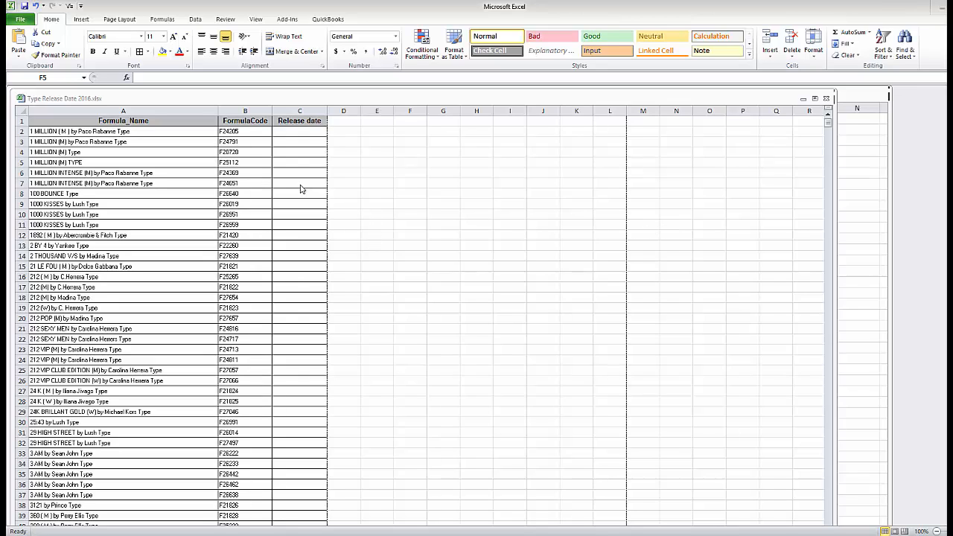
pyautogui.moveTo(346, 126)
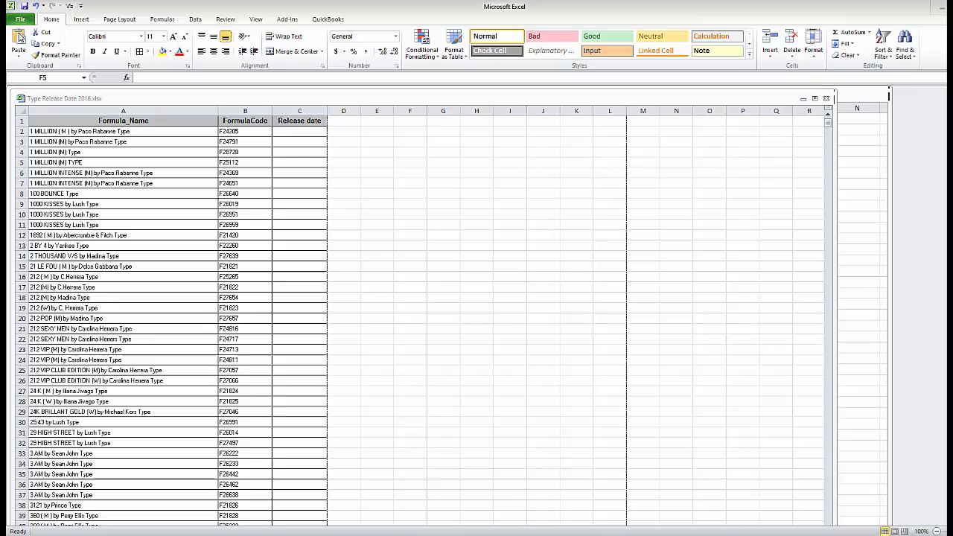
pyautogui.moveTo(183, 99)
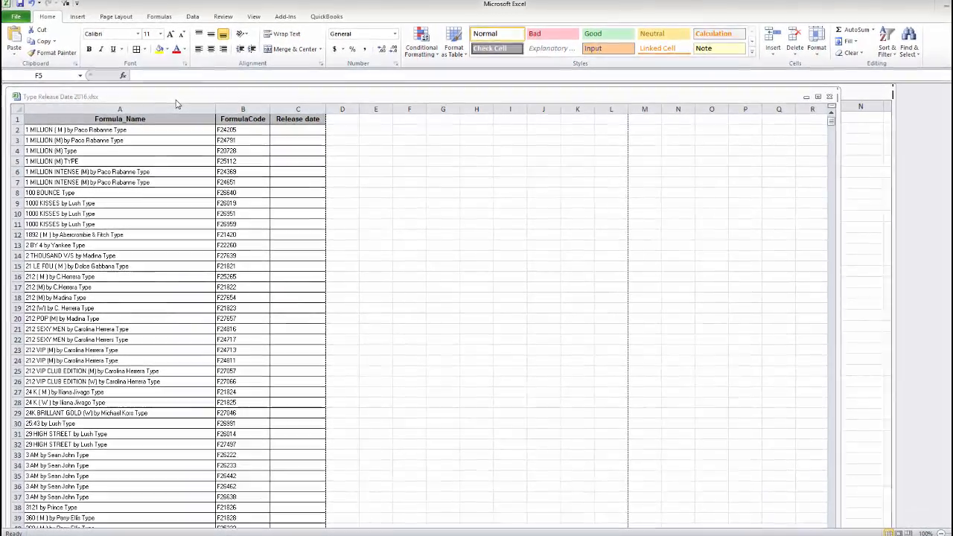
# - Sort column A (Formula_Name) A to Z, expanding the selection to carry codes and dates
pyautogui.click(409, 161)
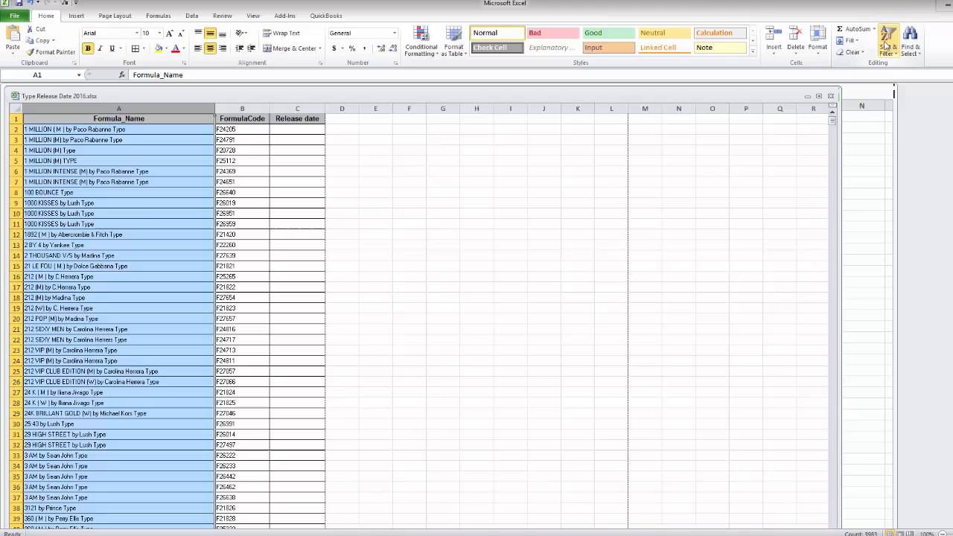
pyautogui.moveTo(888, 41)
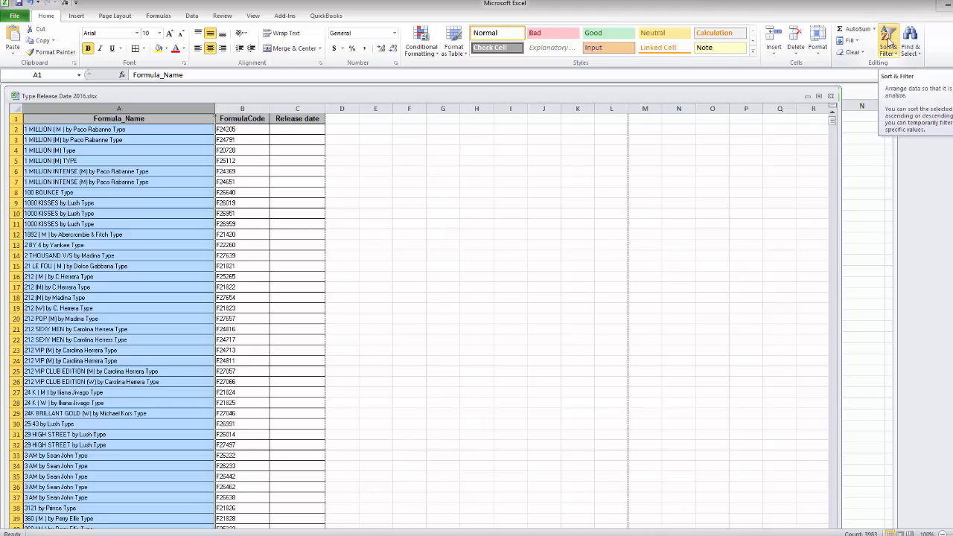
pyautogui.click(888, 41)
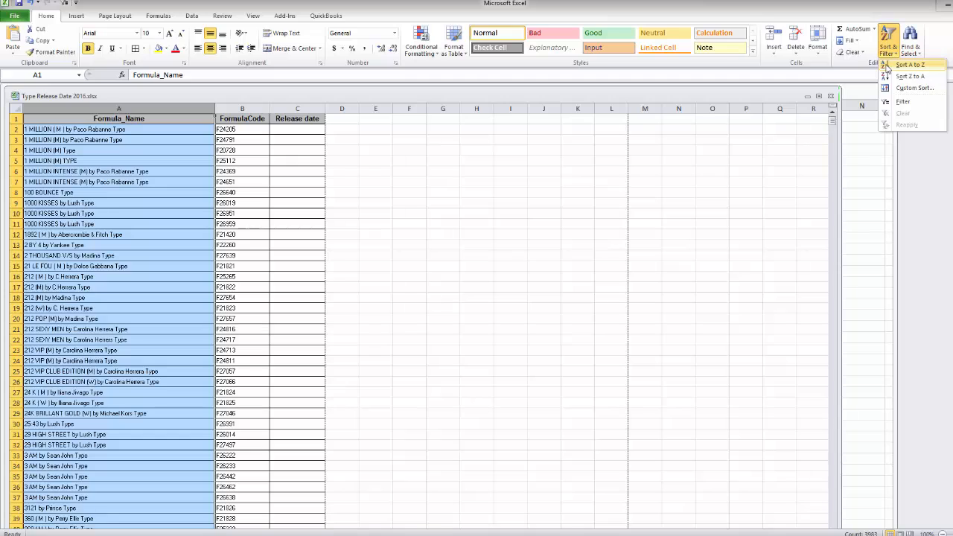
pyautogui.click(909, 64)
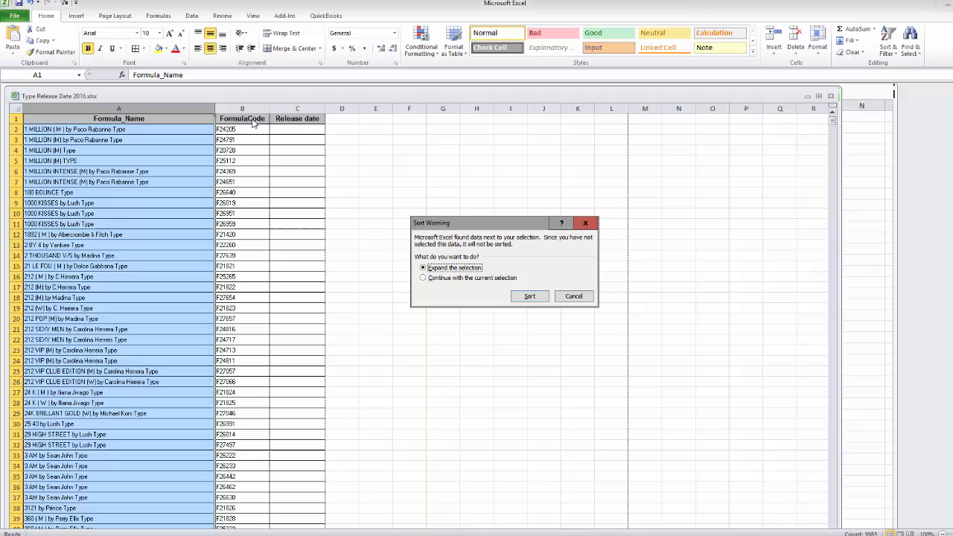
pyautogui.moveTo(529, 295)
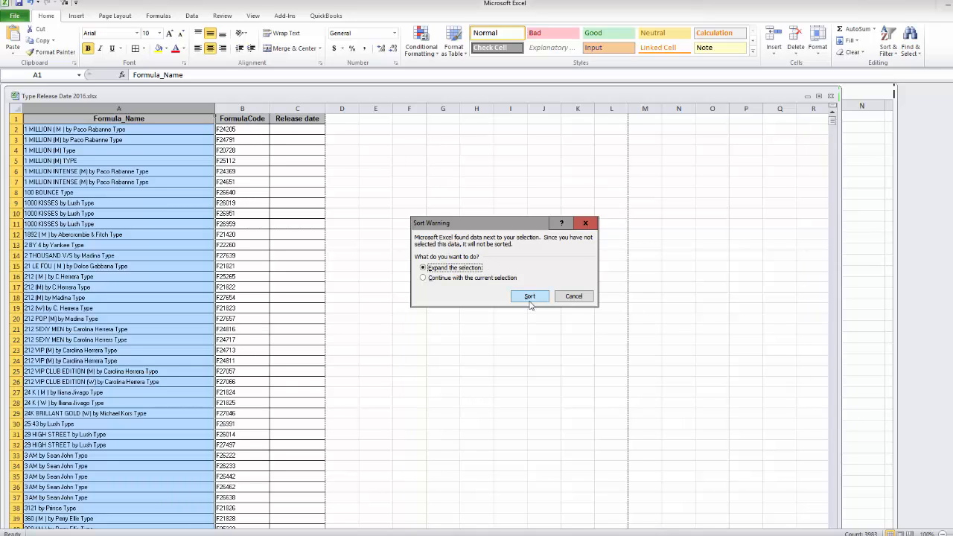
pyautogui.click(529, 295)
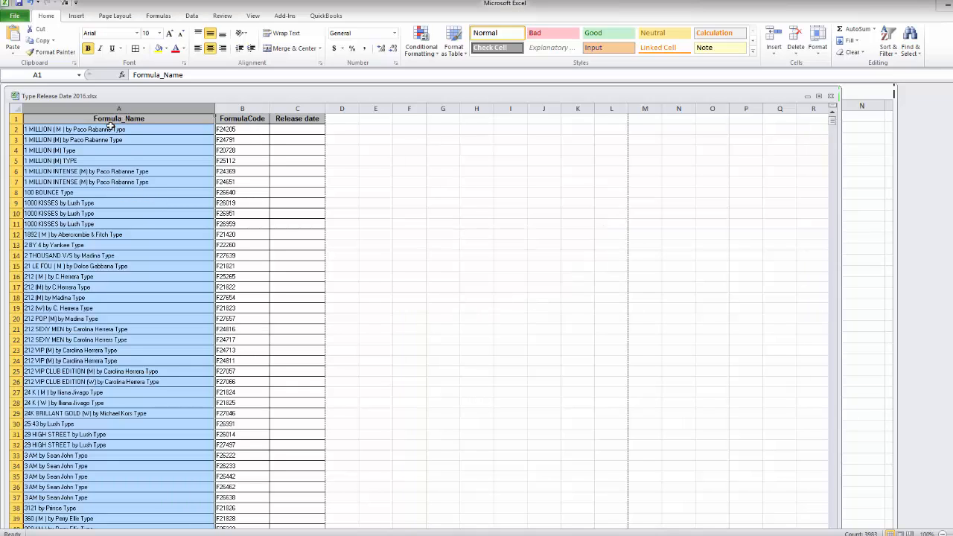
pyautogui.moveTo(48, 329)
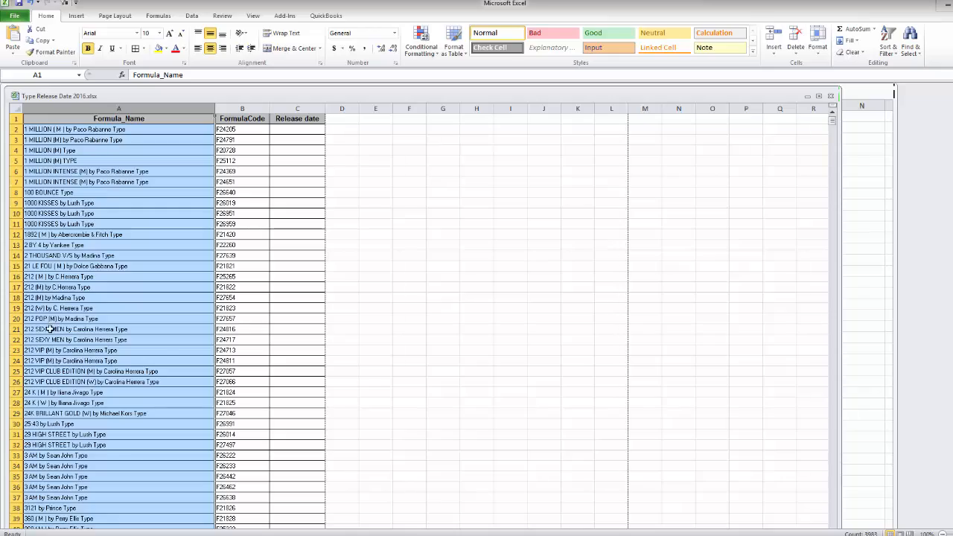
pyautogui.scroll(-3)
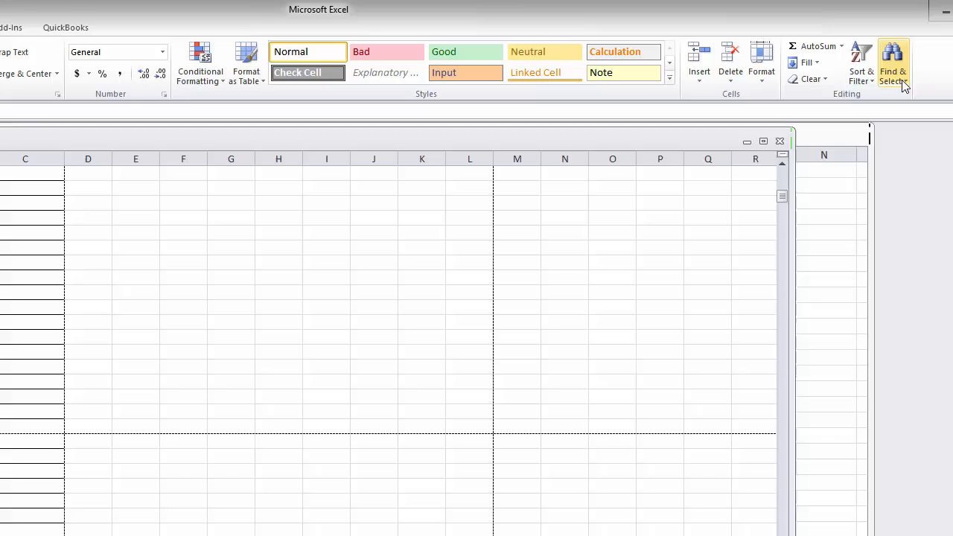
# - Re-sort Formula_Name Z to A with expanded selection, so ZICKY comes first
pyautogui.click(869, 56)
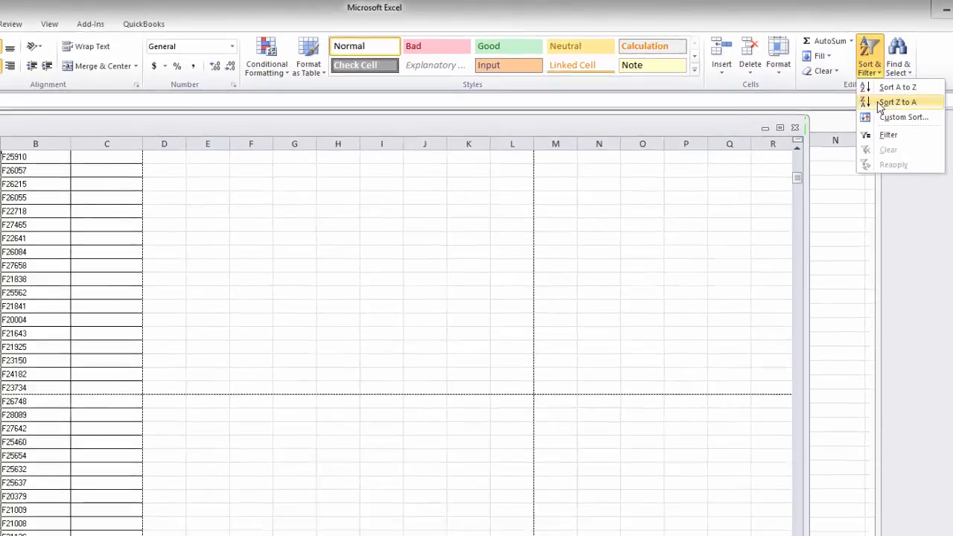
pyautogui.click(897, 87)
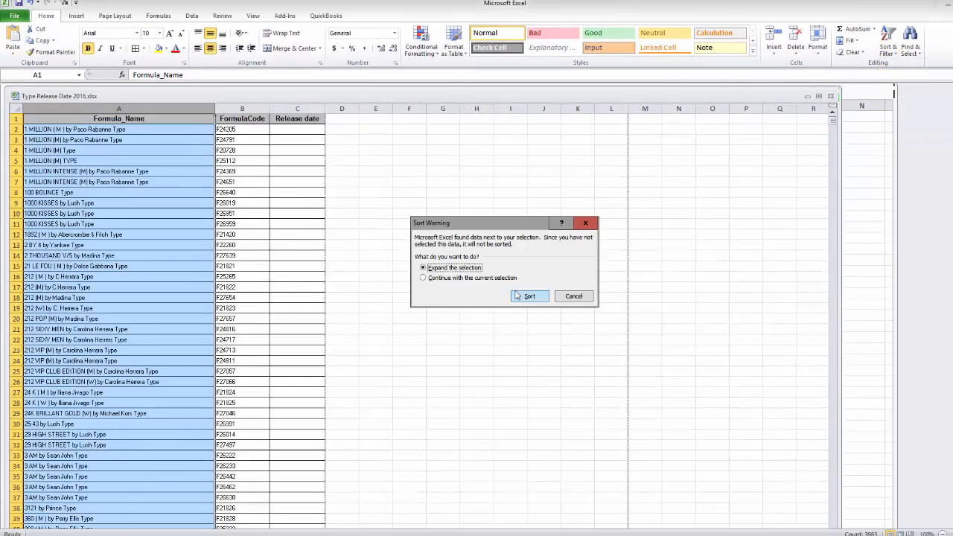
pyautogui.click(528, 296)
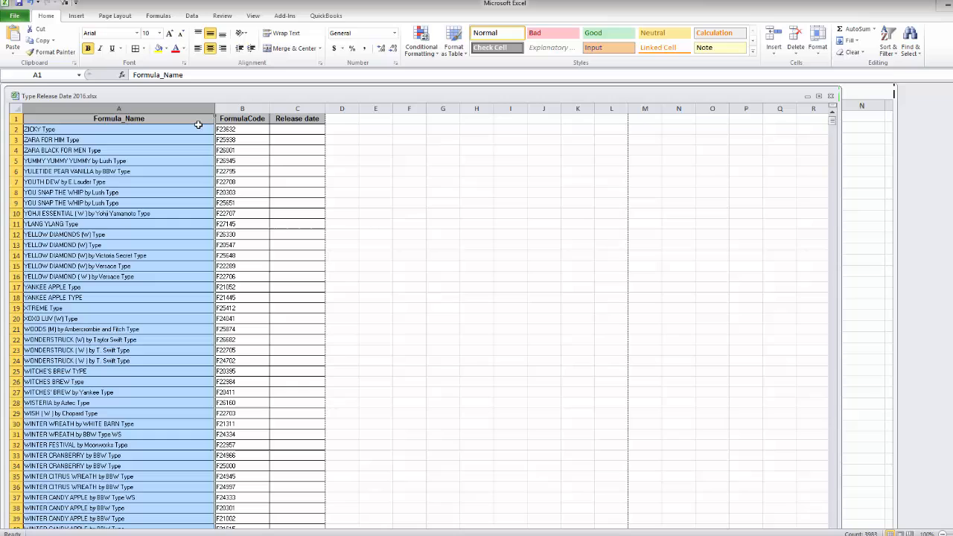
pyautogui.moveTo(140, 144)
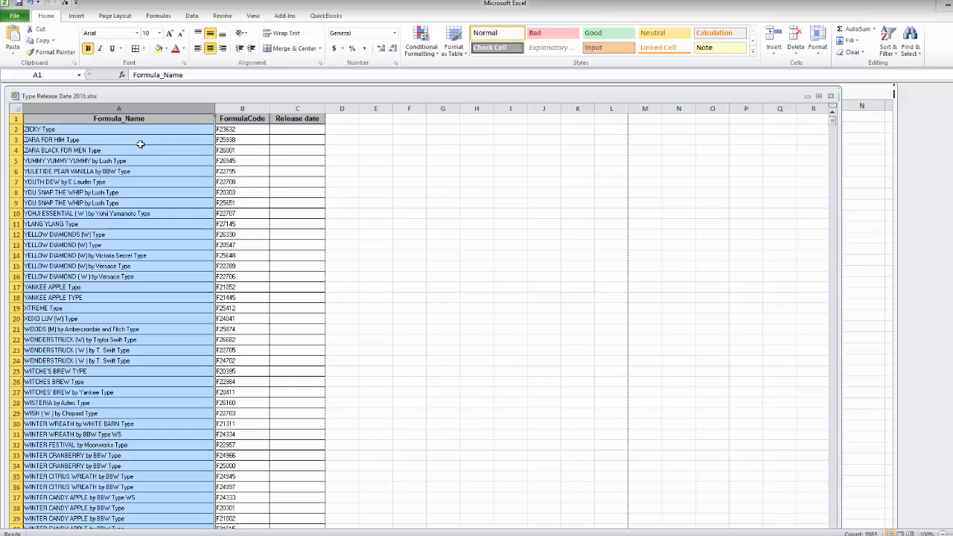
# - Re-sort Formula_Name A to Z with expanded selection, so 1 MILLION leads the list
pyautogui.click(887, 38)
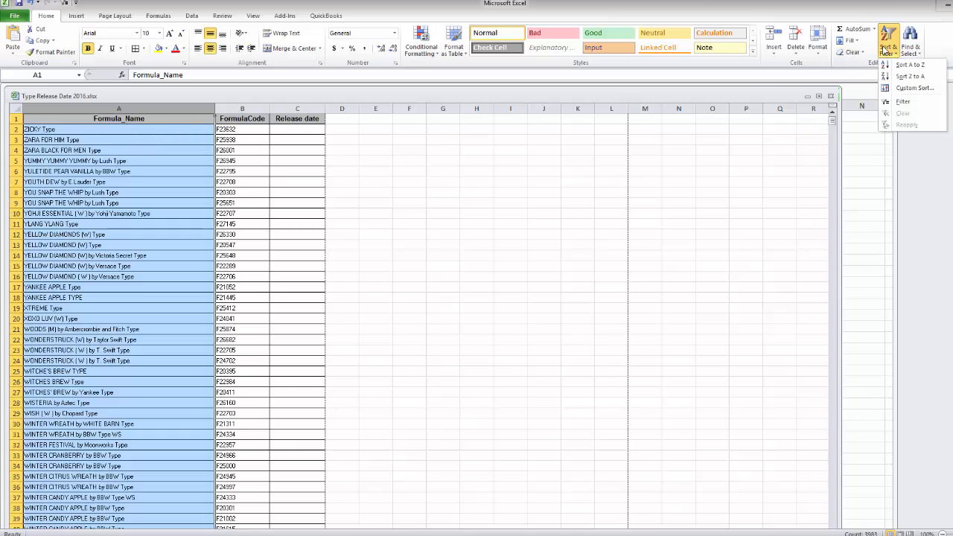
pyautogui.click(908, 64)
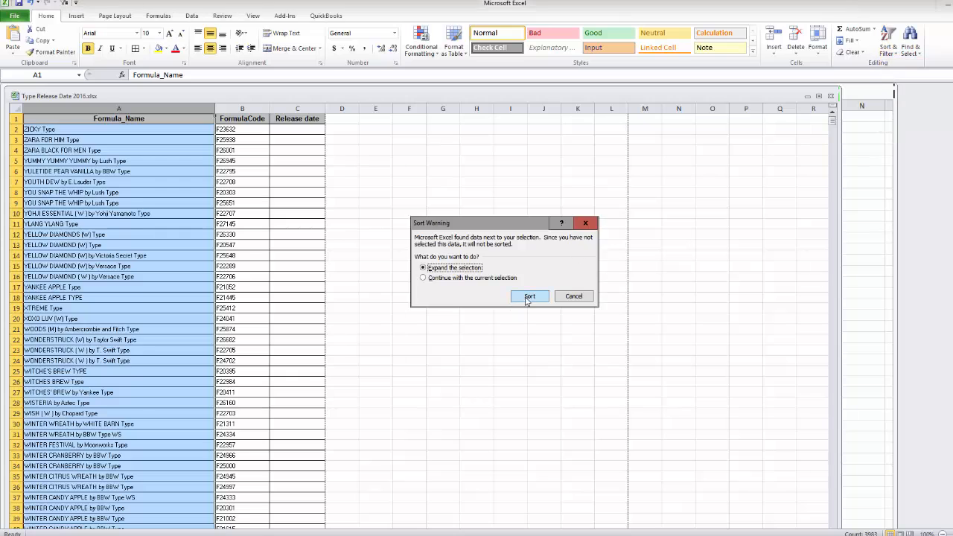
pyautogui.click(529, 297)
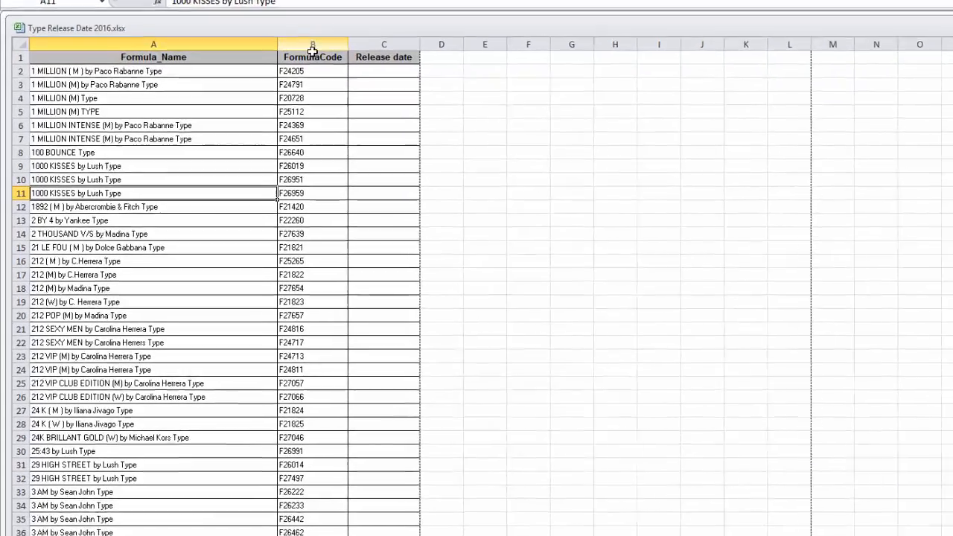
pyautogui.click(421, 45)
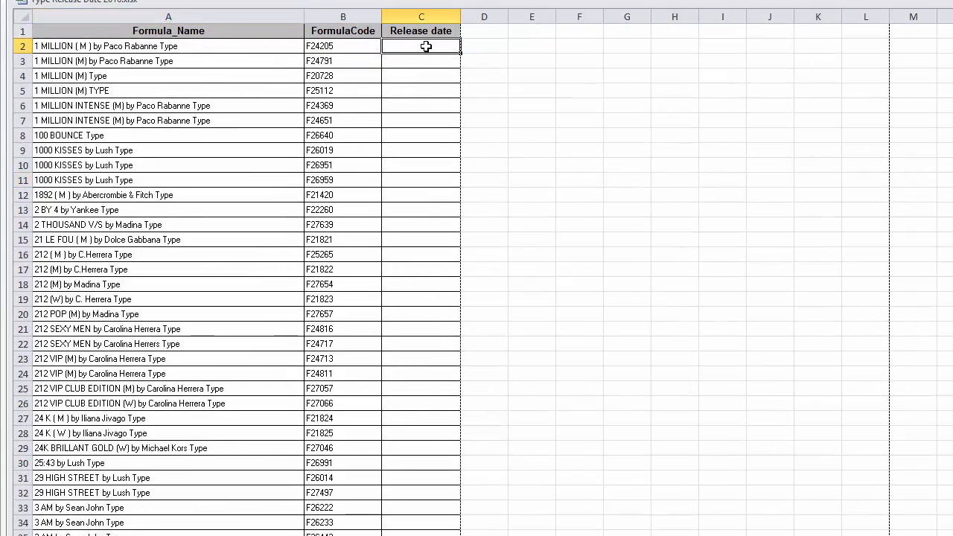
pyautogui.click(421, 134)
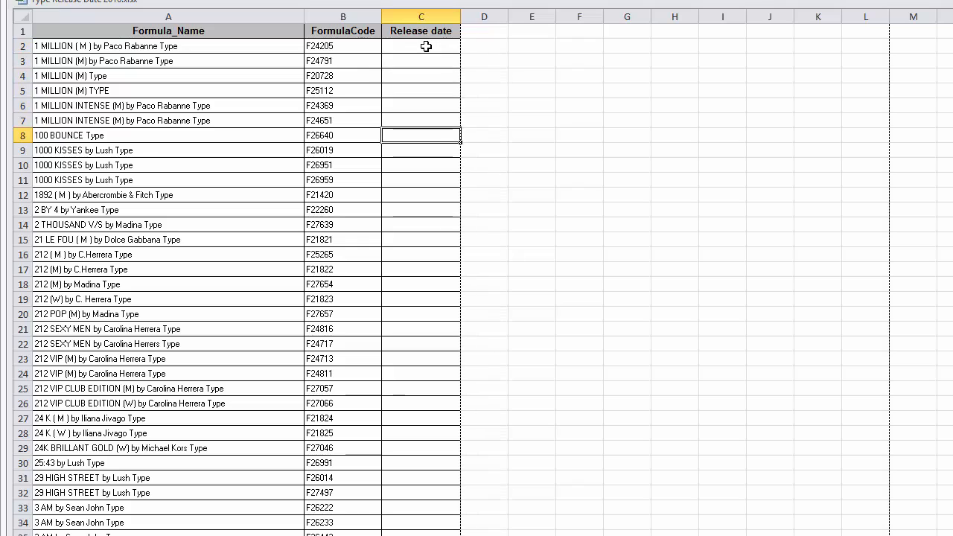
pyautogui.click(420, 164)
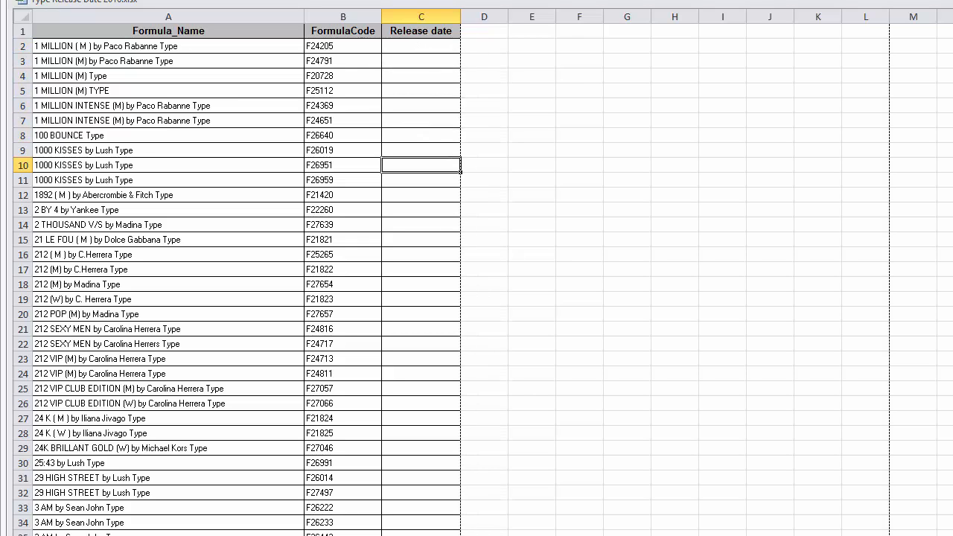
pyautogui.moveTo(312, 57)
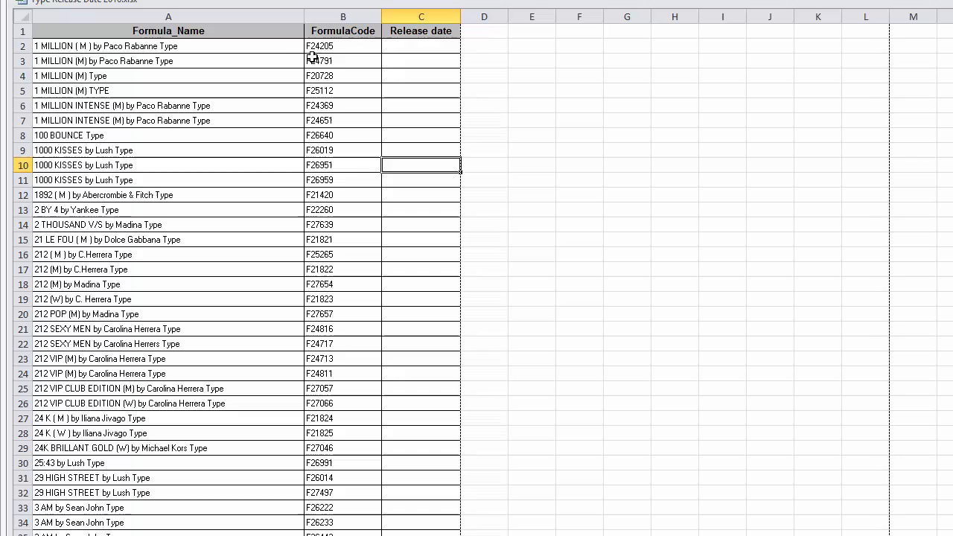
pyautogui.click(168, 17)
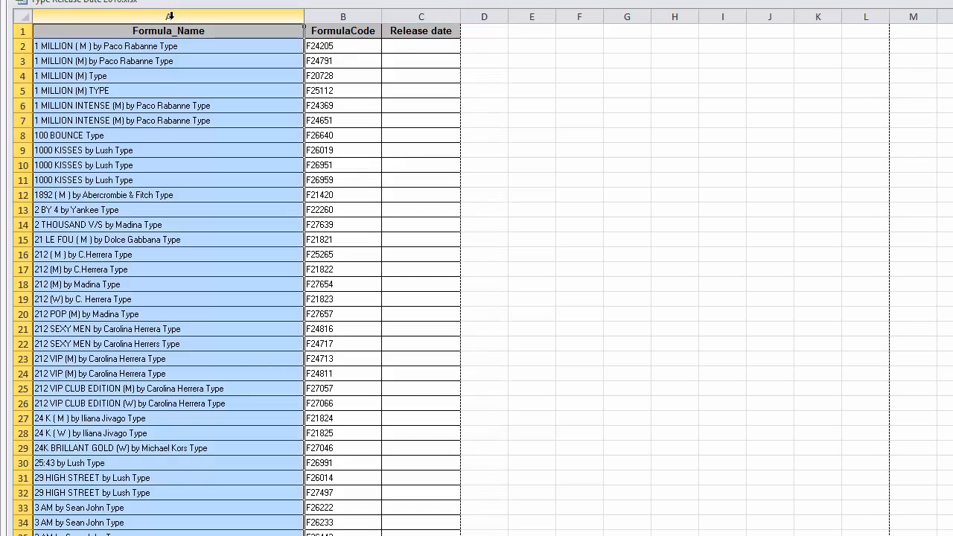
# - Apply Sort A to Z on column A again, expanding the selection to keep codes aligned
pyautogui.click(887, 41)
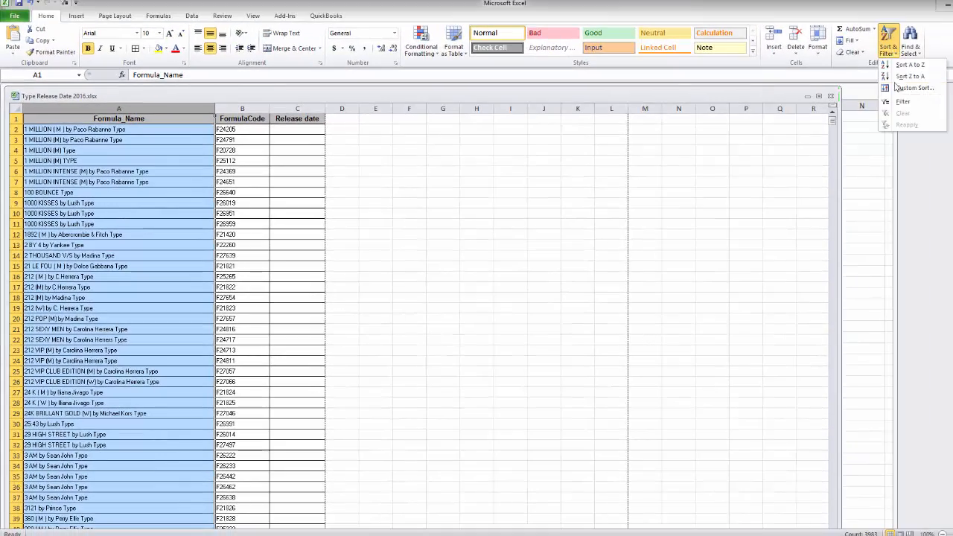
pyautogui.moveTo(908, 64)
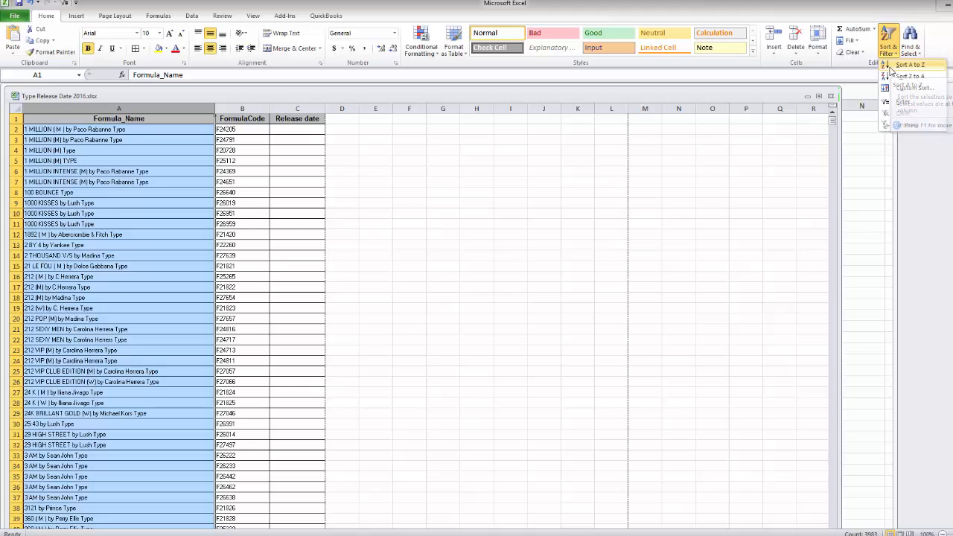
pyautogui.click(908, 64)
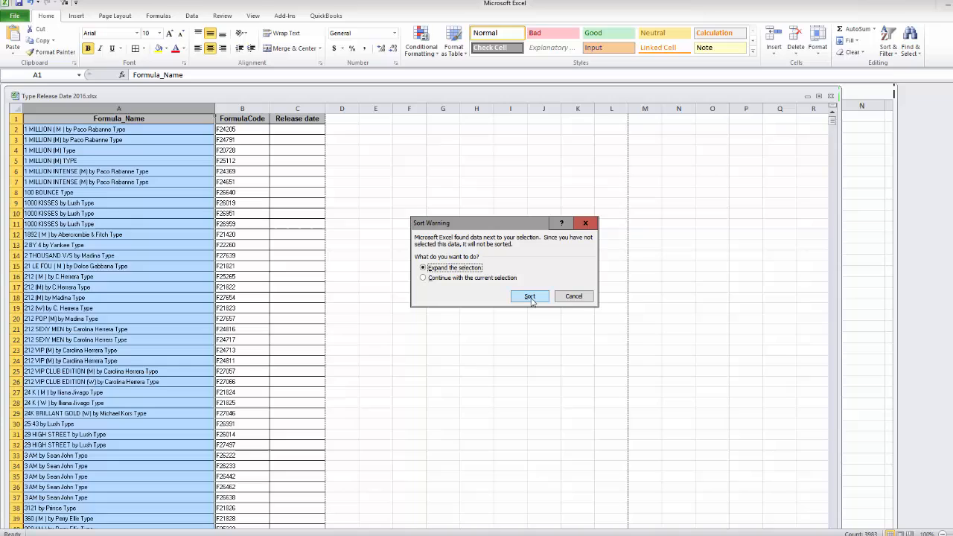
pyautogui.click(529, 296)
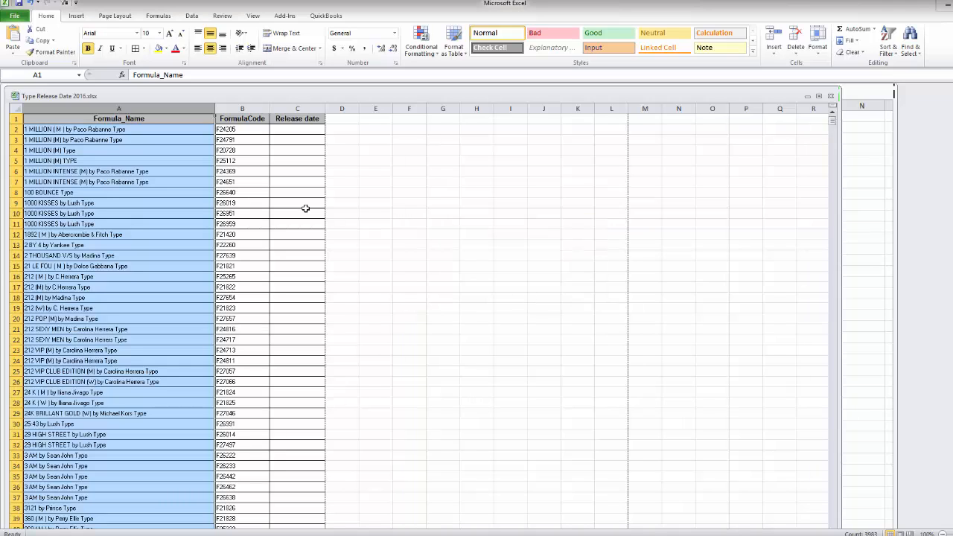
pyautogui.moveTo(228, 391)
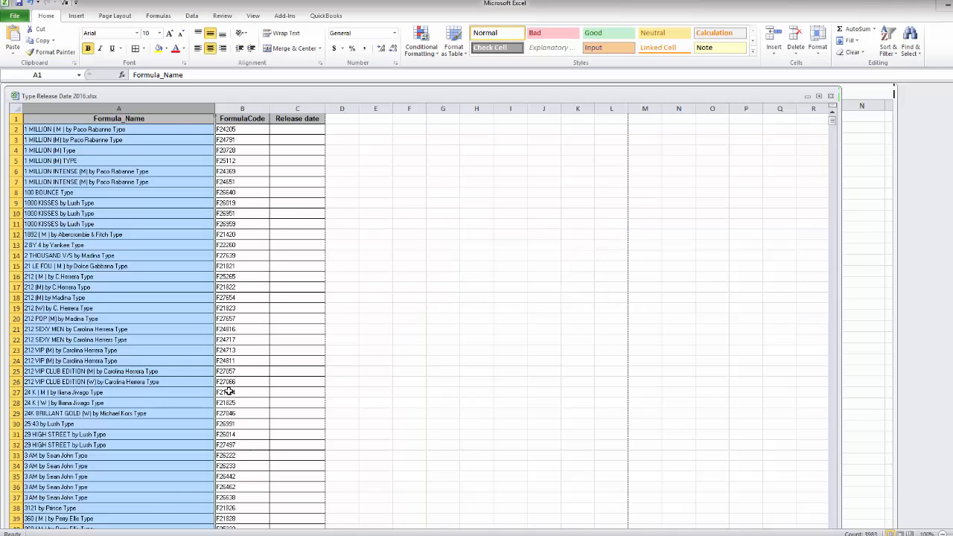